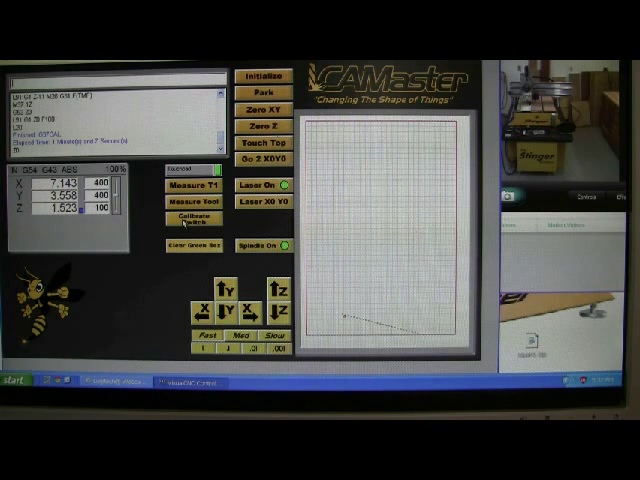
Step: Run Calibrate Switch for the tool touch-off, leaving Z raised at 2.194
click(257, 131)
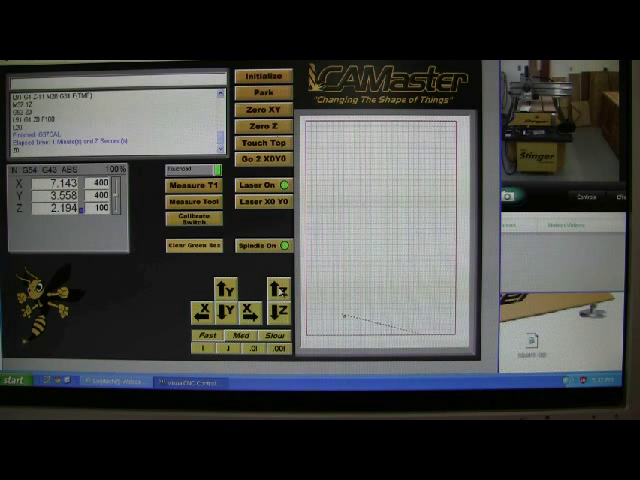
Step: Jog the spindle up until the Z readout reaches 5.406
click(277, 293)
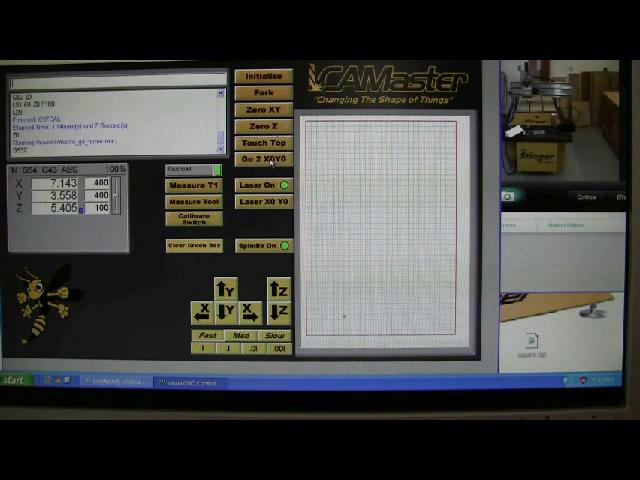
Step: Send the router to current zero with Go 2 X0Y0, reading X 11.314, Y 15.718
click(262, 158)
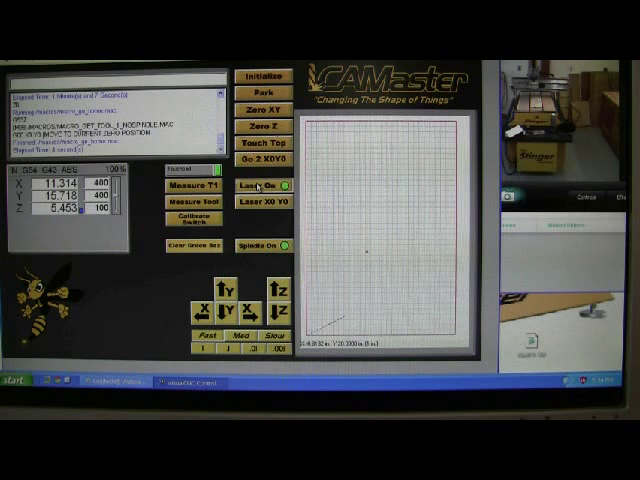
Step: Switch the laser pointer on and bring the machine to the corner at X 13.093, Y 4.489
click(259, 187)
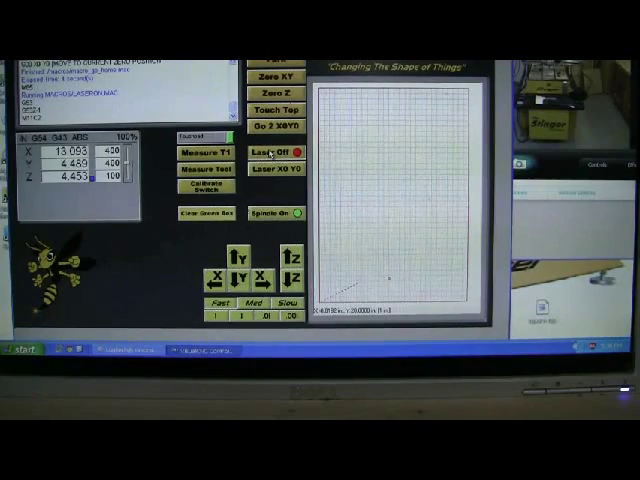
Step: Zero X and Y at the laser spot with Laser X0 Y0 so both readouts show 0
click(270, 150)
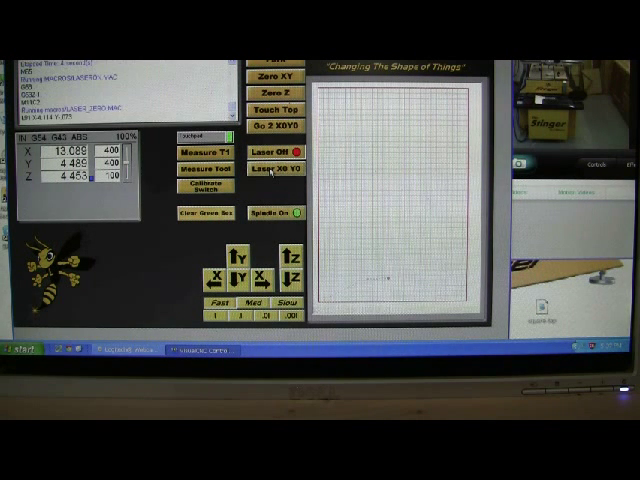
click(268, 151)
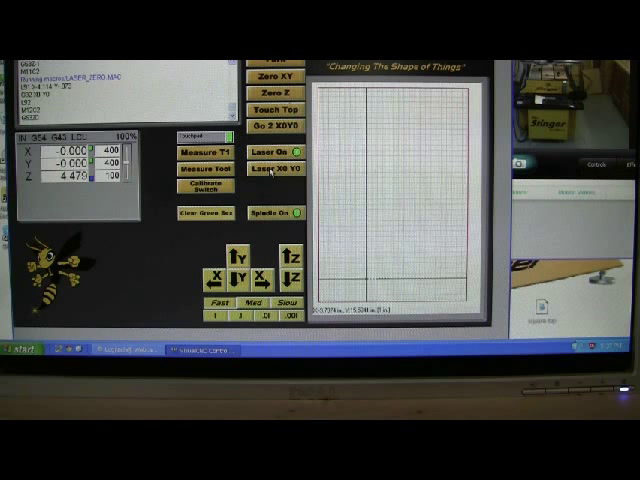